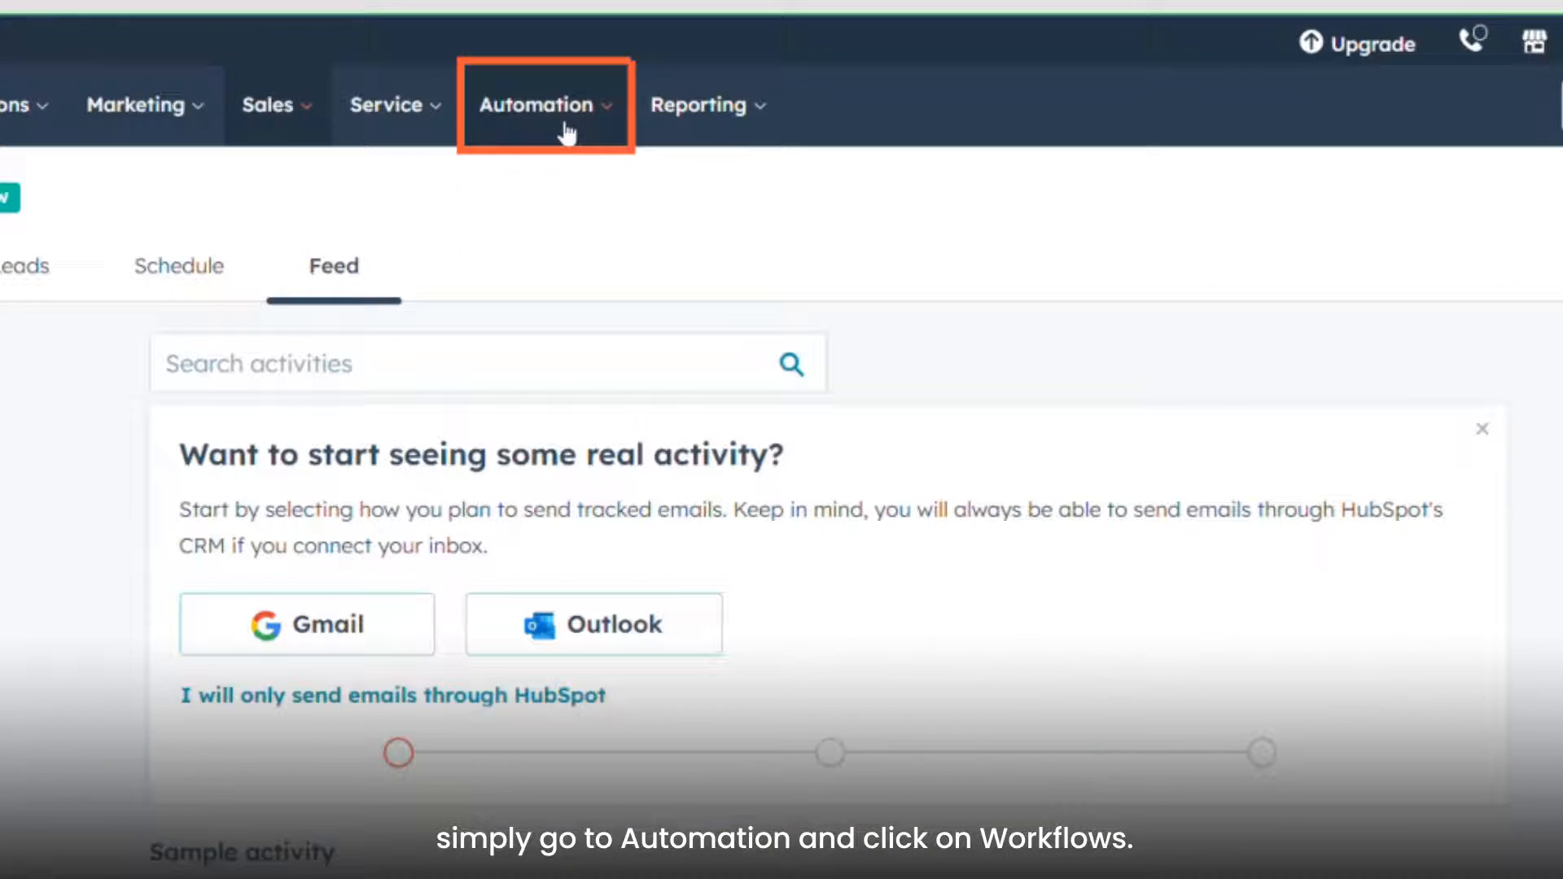
# Create a new contact workflow from scratch via Automation > Workflows
pyautogui.click(539, 104)
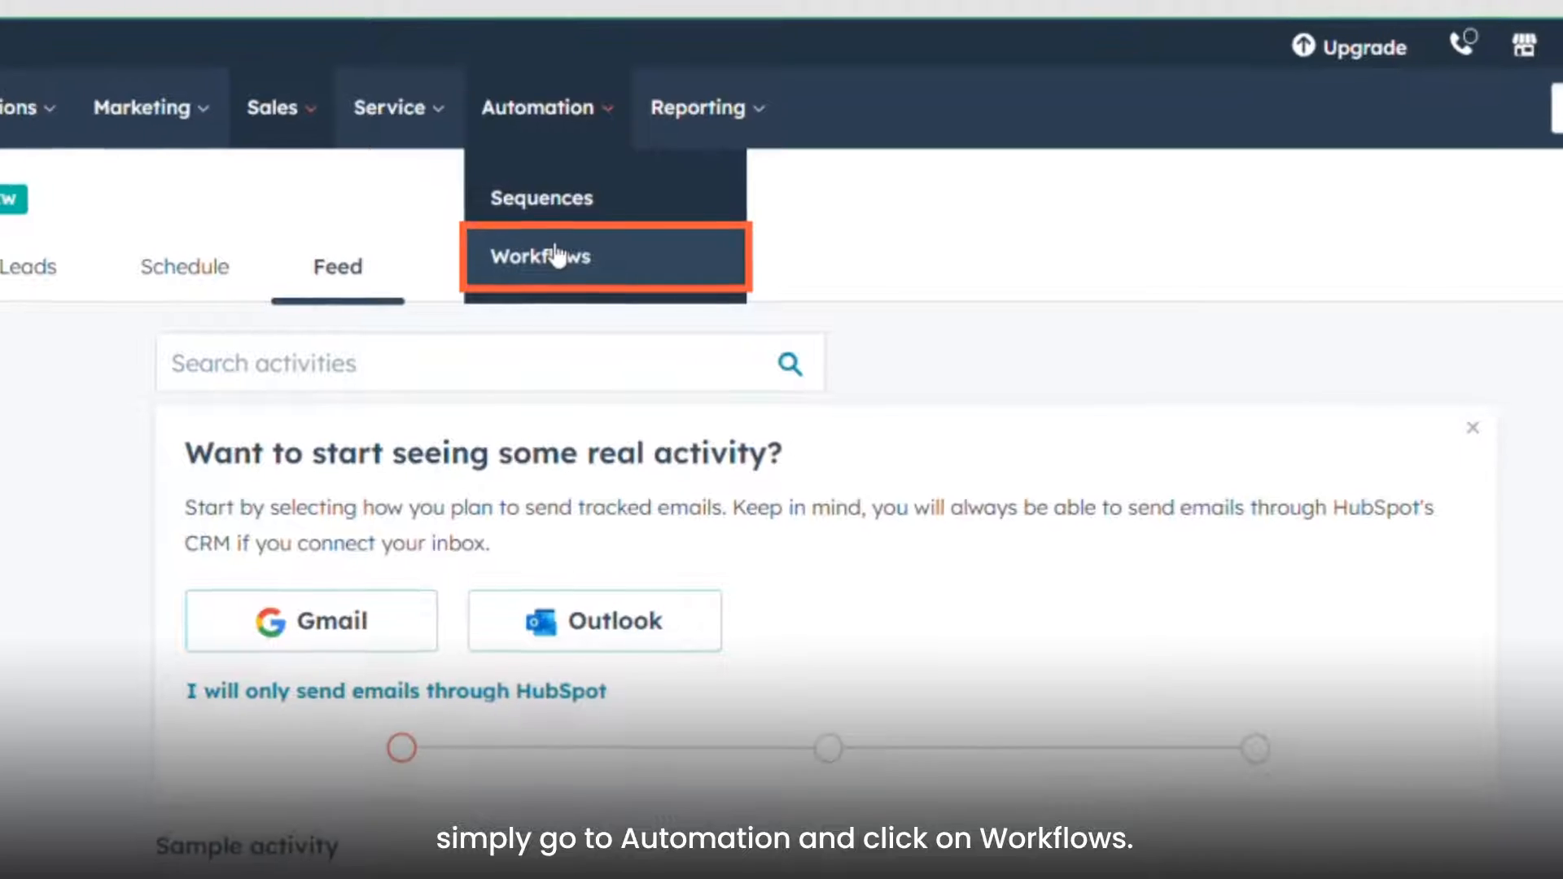
pyautogui.click(540, 257)
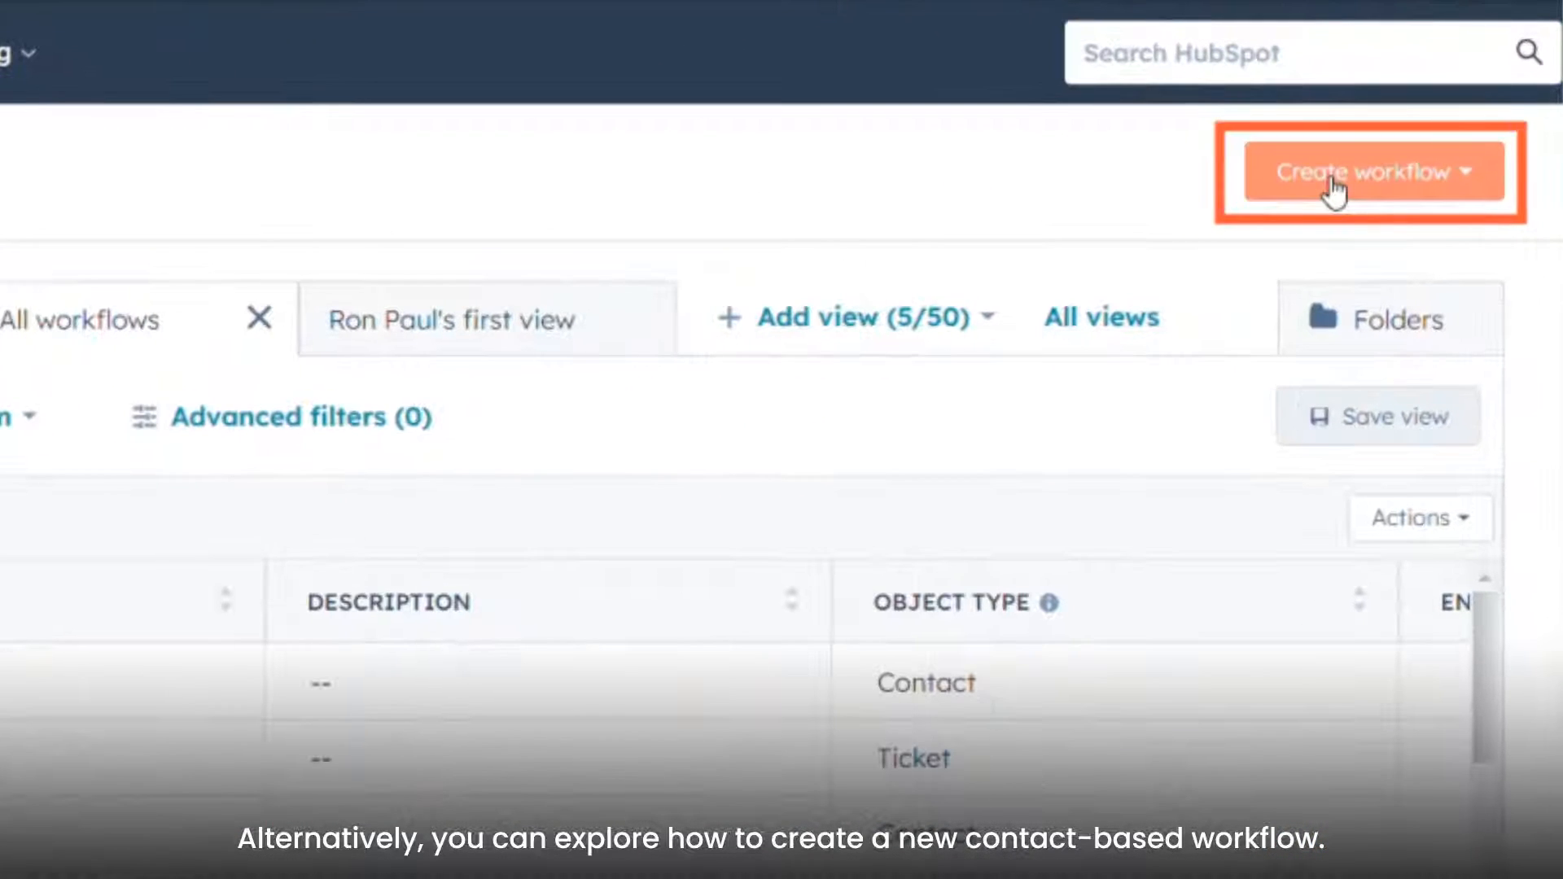
pyautogui.click(1372, 171)
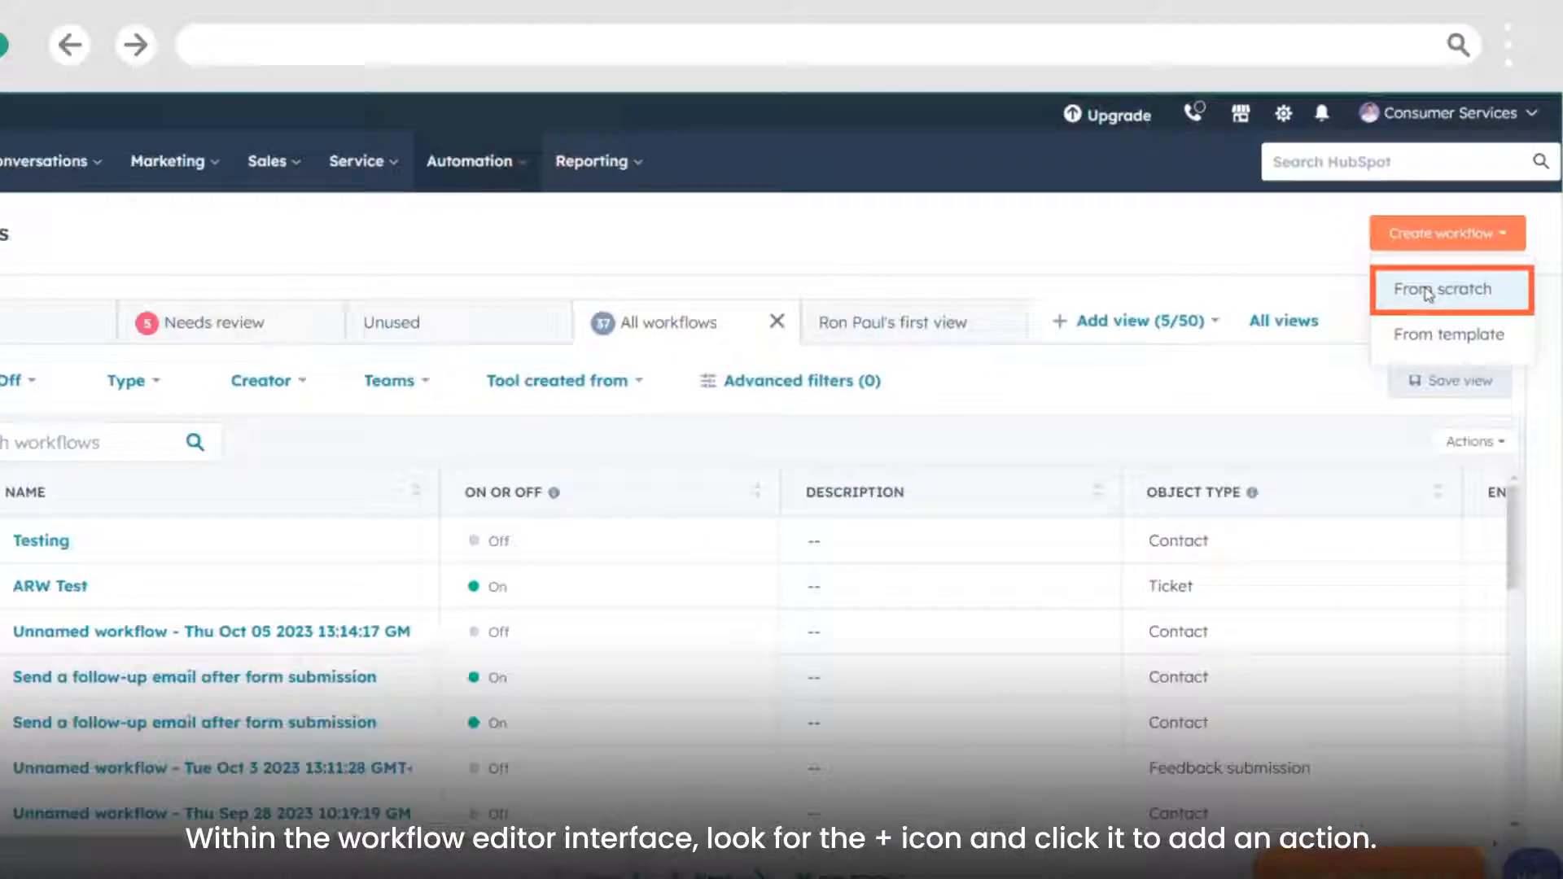
pyautogui.click(1450, 289)
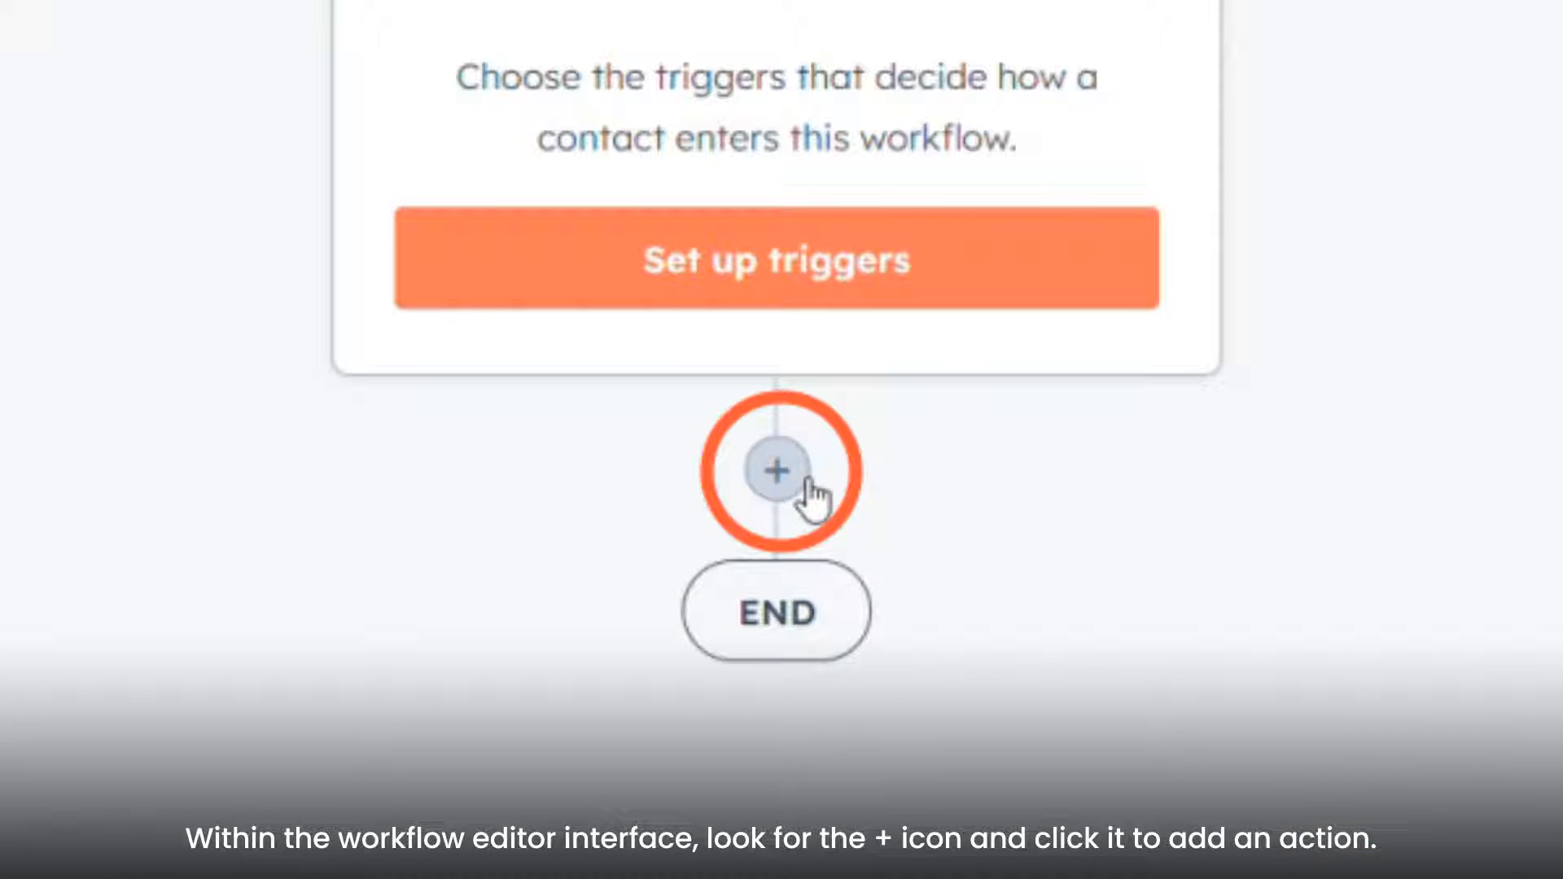
# Add a 'Set marketing contact status' action after the trigger and show its status options
pyautogui.click(774, 473)
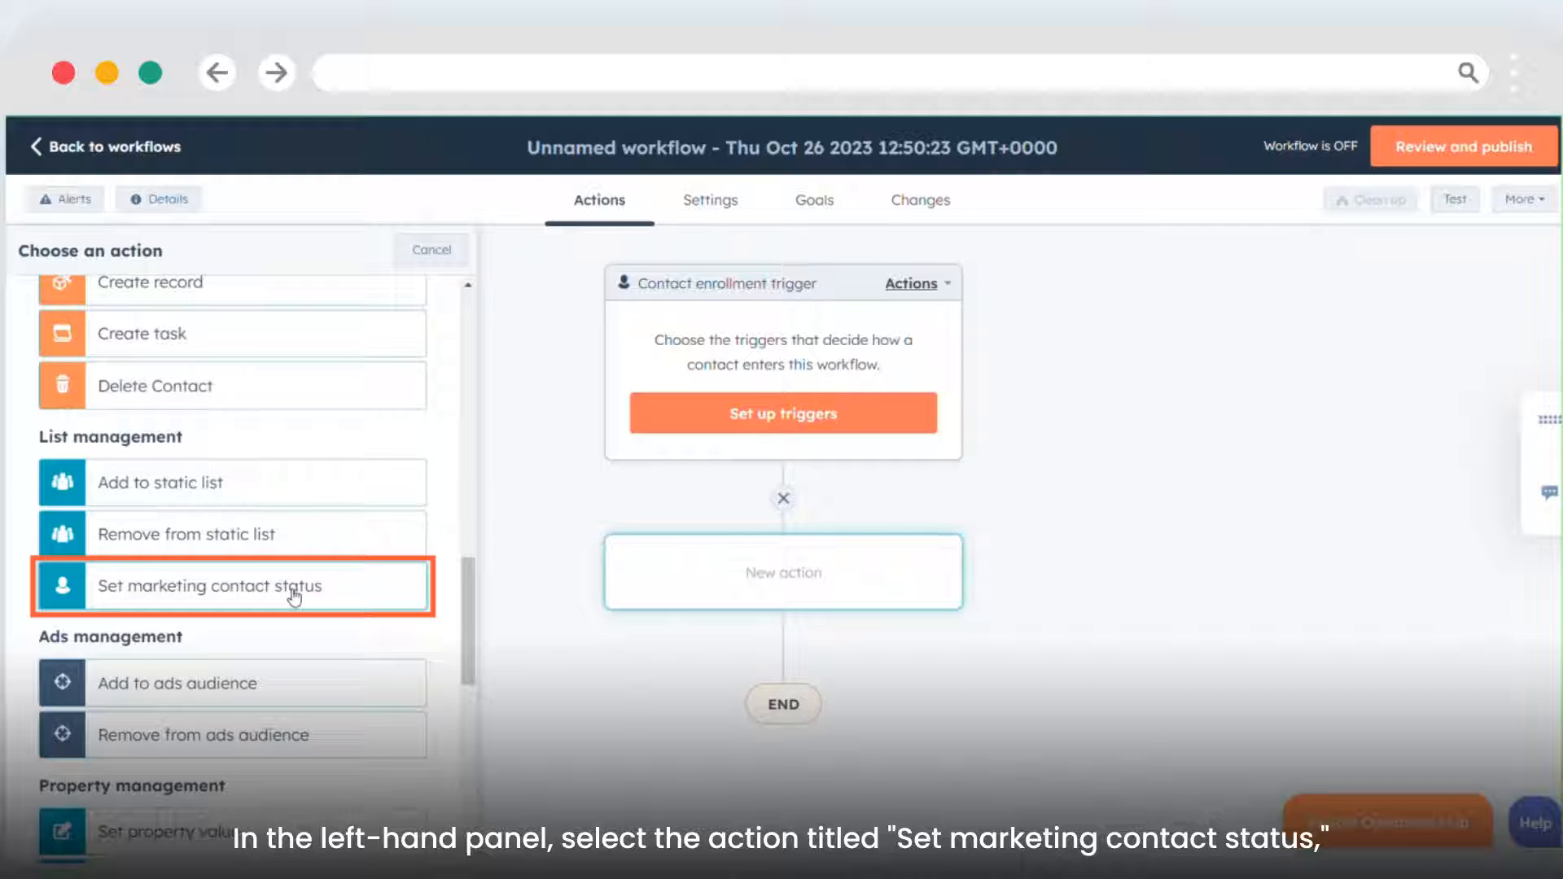
pyautogui.click(232, 586)
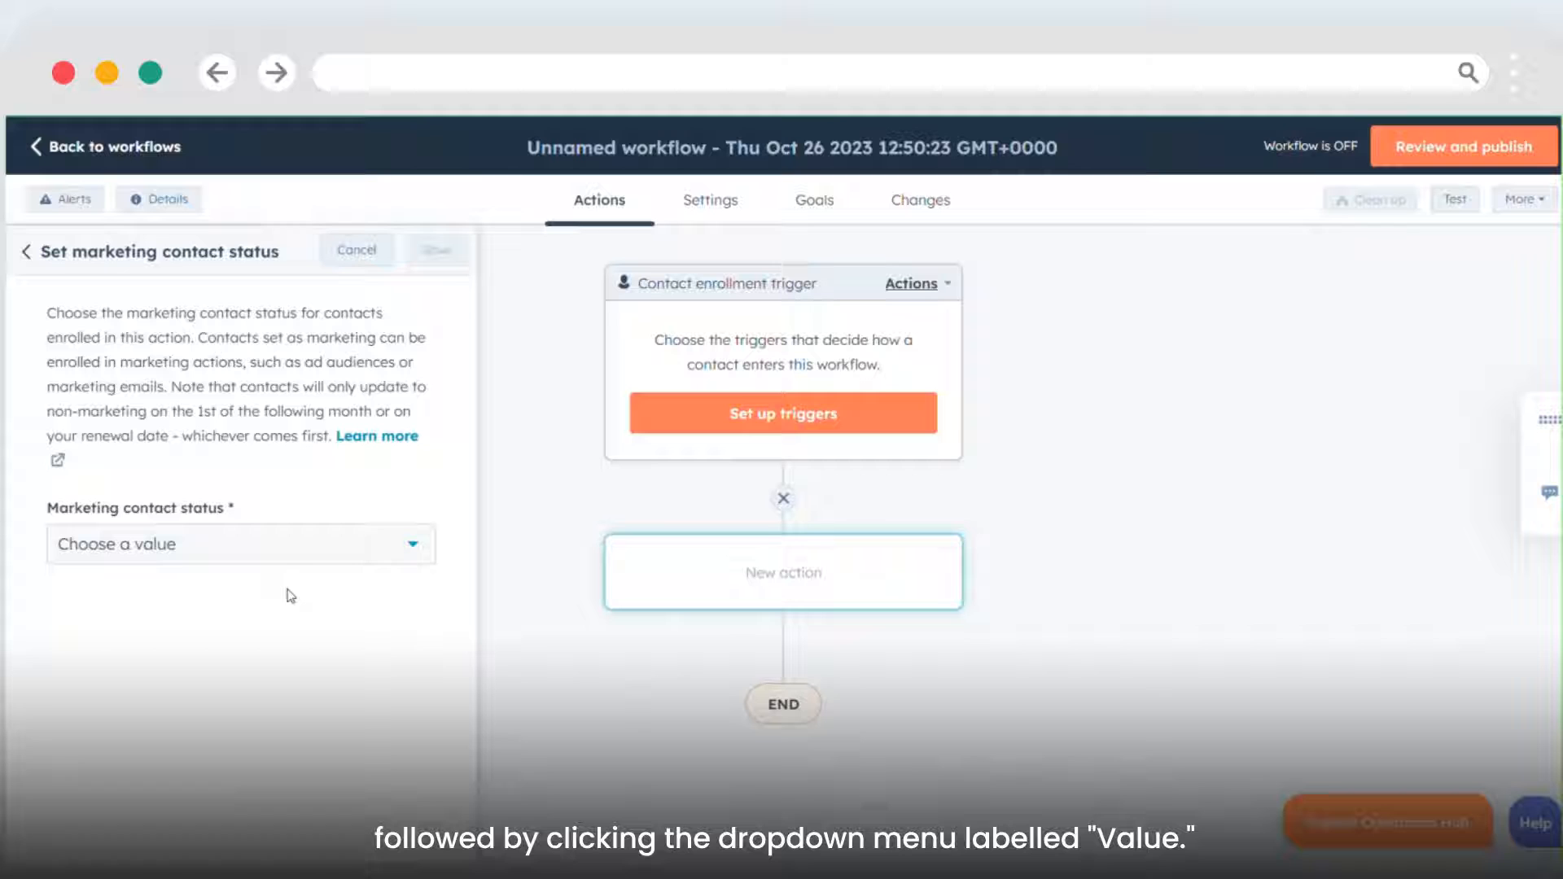
pyautogui.click(240, 545)
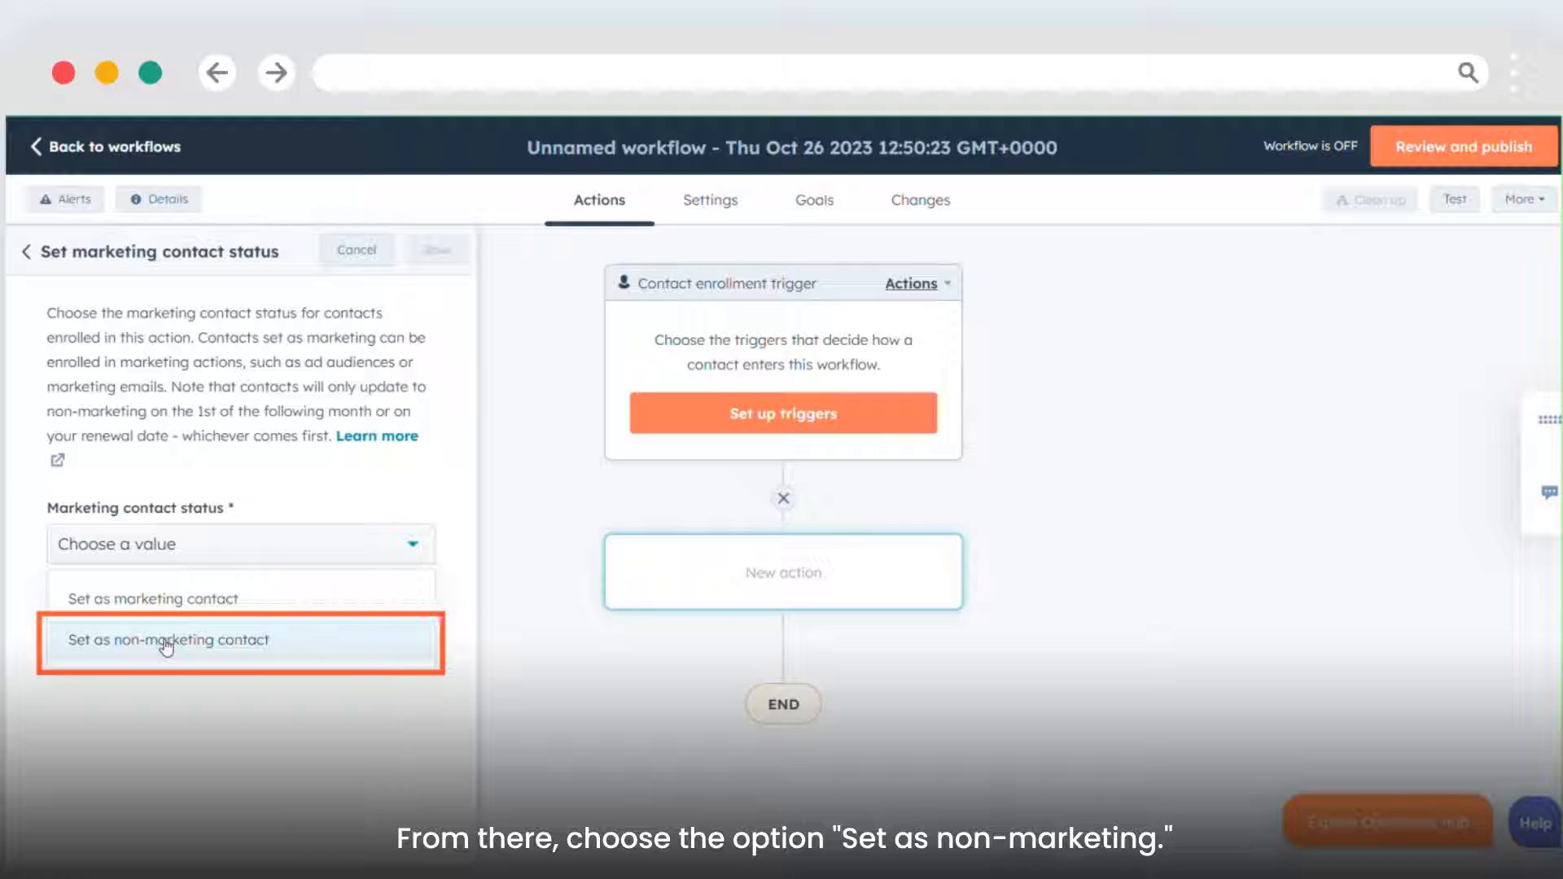
# Choose 'Set as non-marketing contact' and save the action step
pyautogui.click(170, 640)
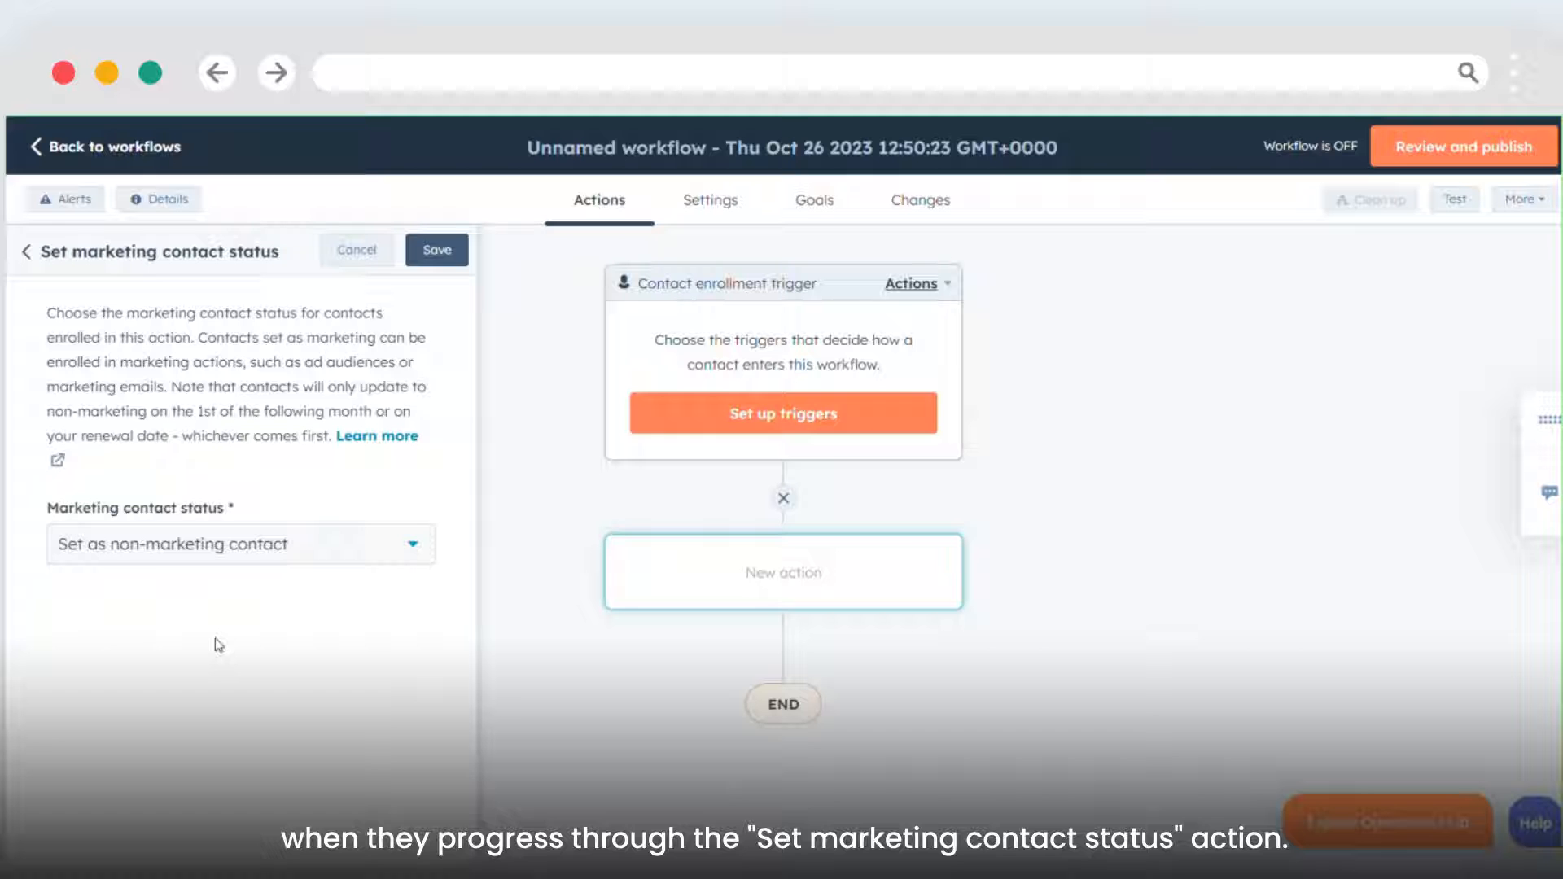
pyautogui.click(436, 250)
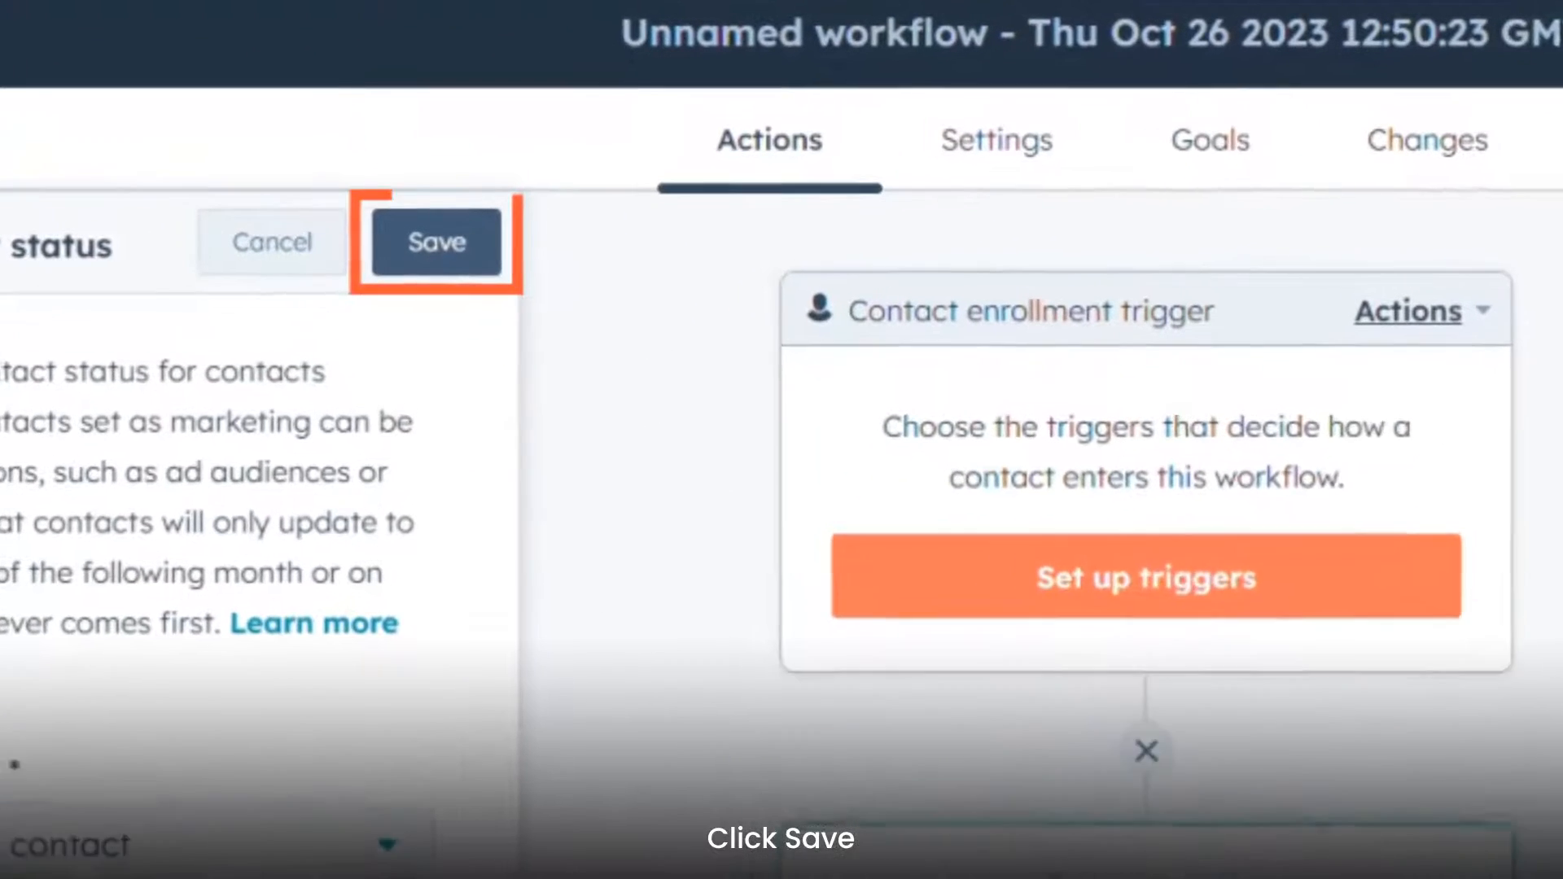
pyautogui.click(437, 242)
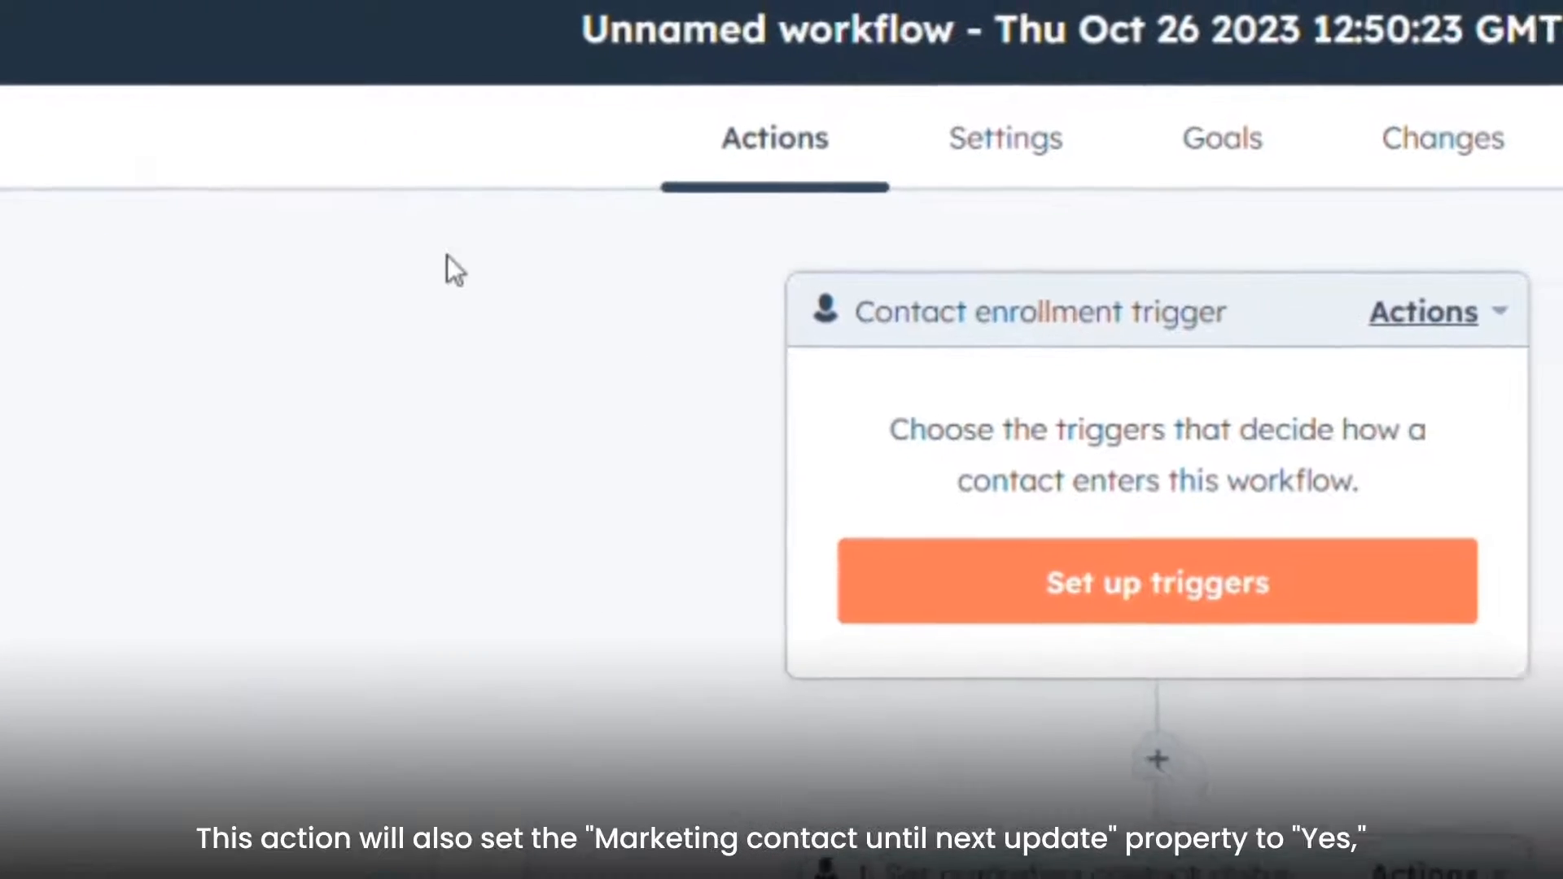